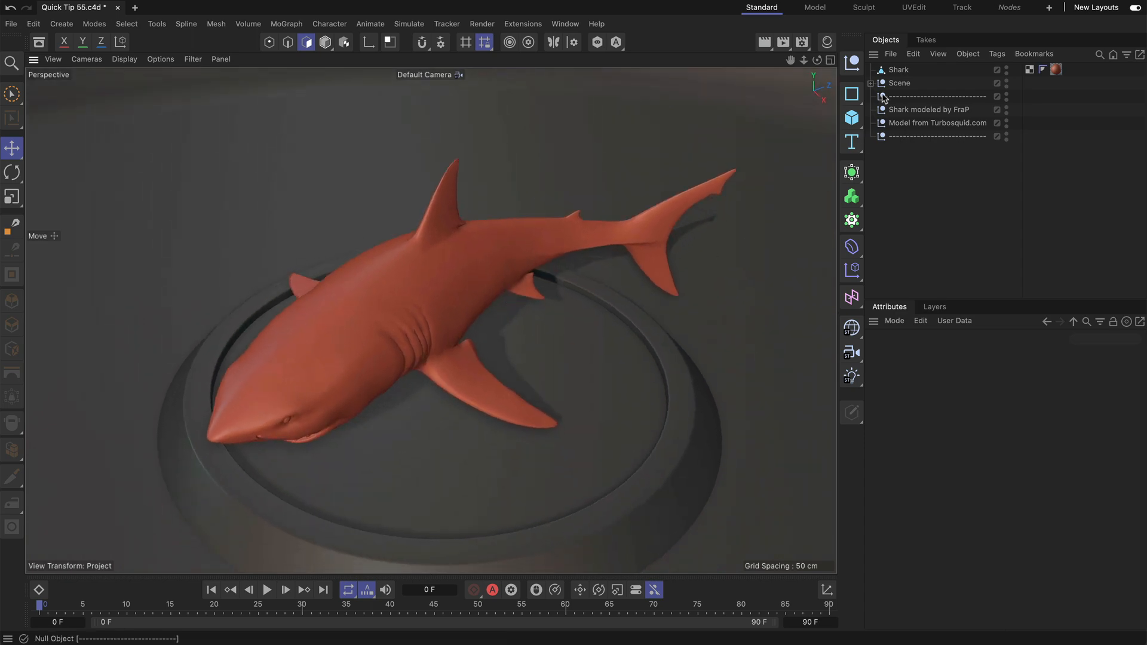
Make the Shark polygon object the active selection in the Object Manager
click(897, 69)
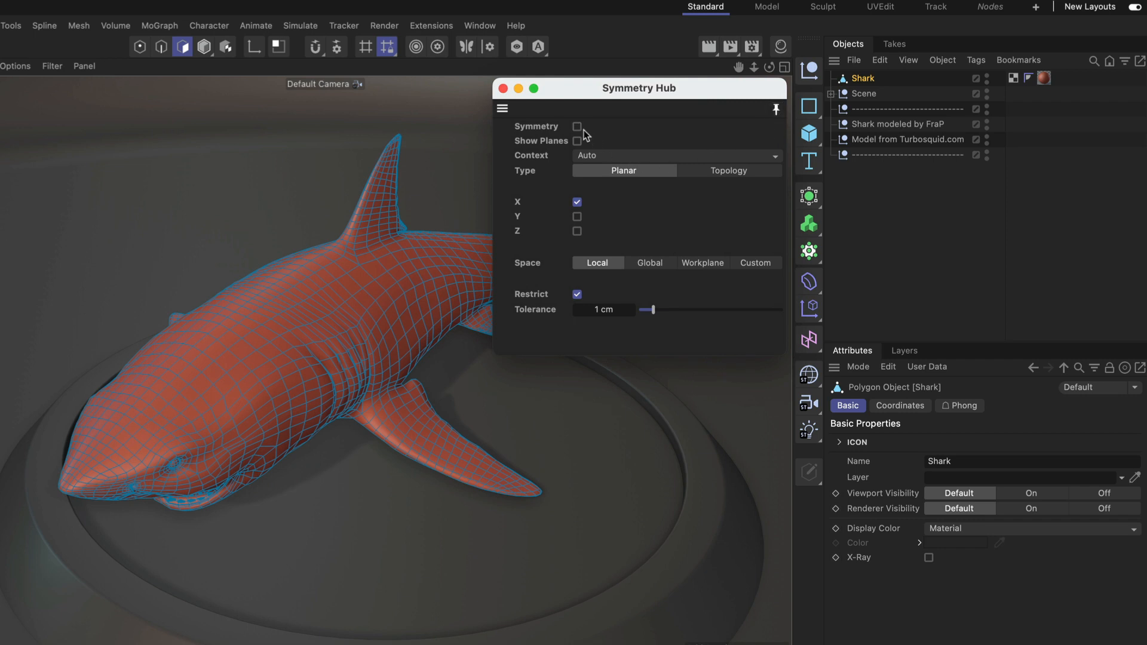
Enable symmetry in the Symmetry Hub and switch its type from planar to topology
click(577, 127)
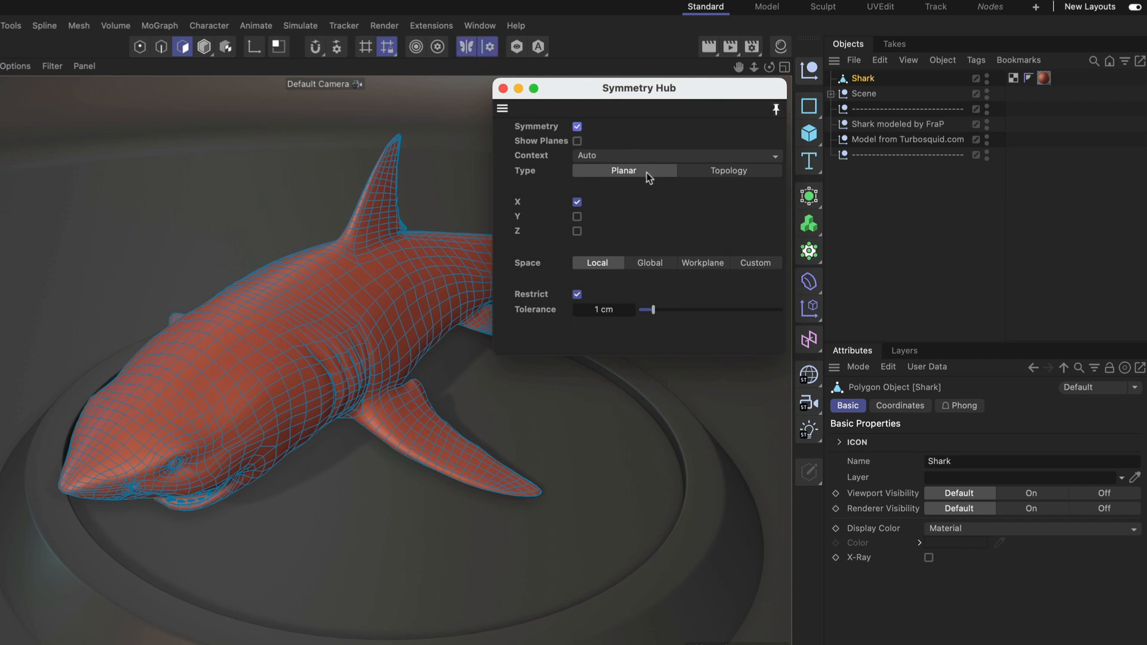
mouse_move(601, 181)
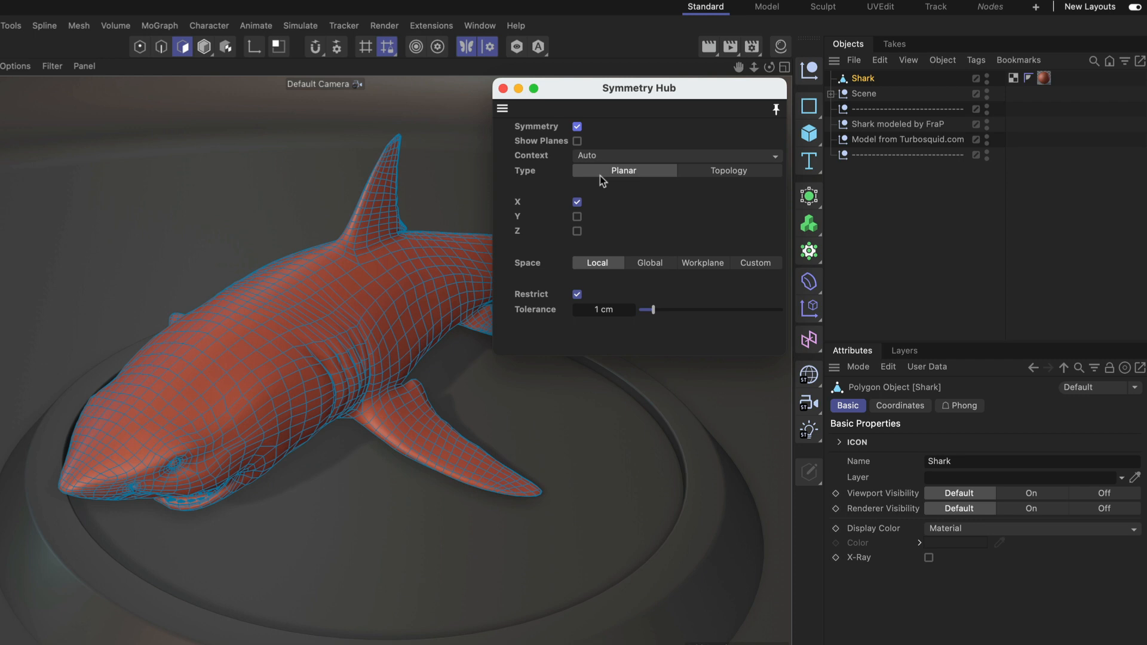
click(729, 170)
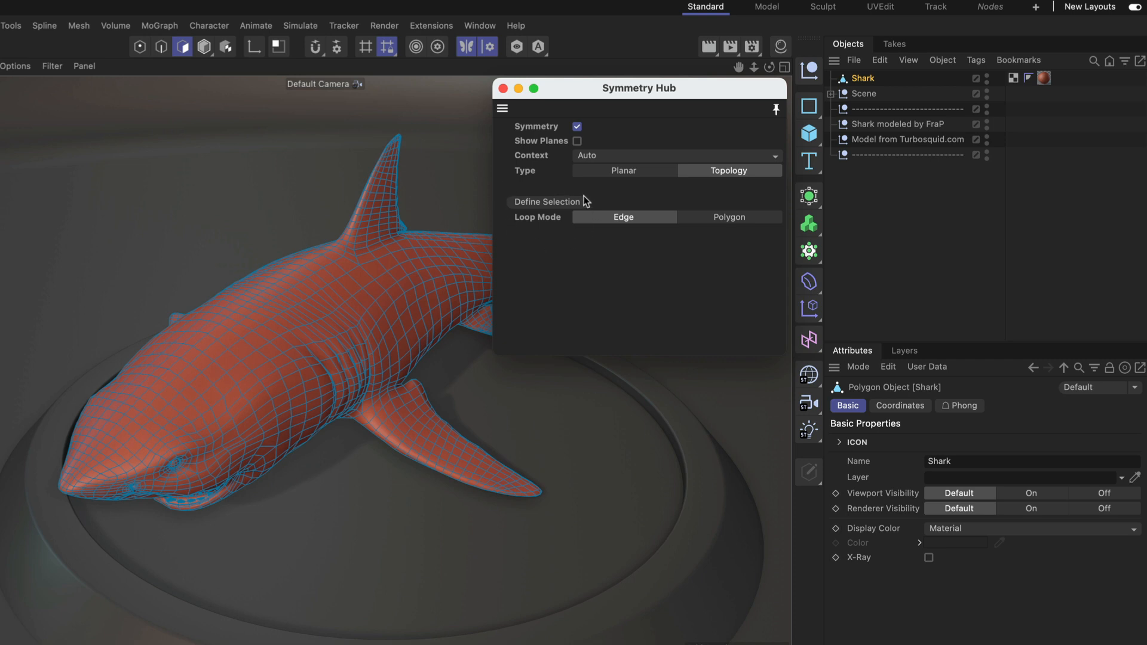
mouse_move(636, 232)
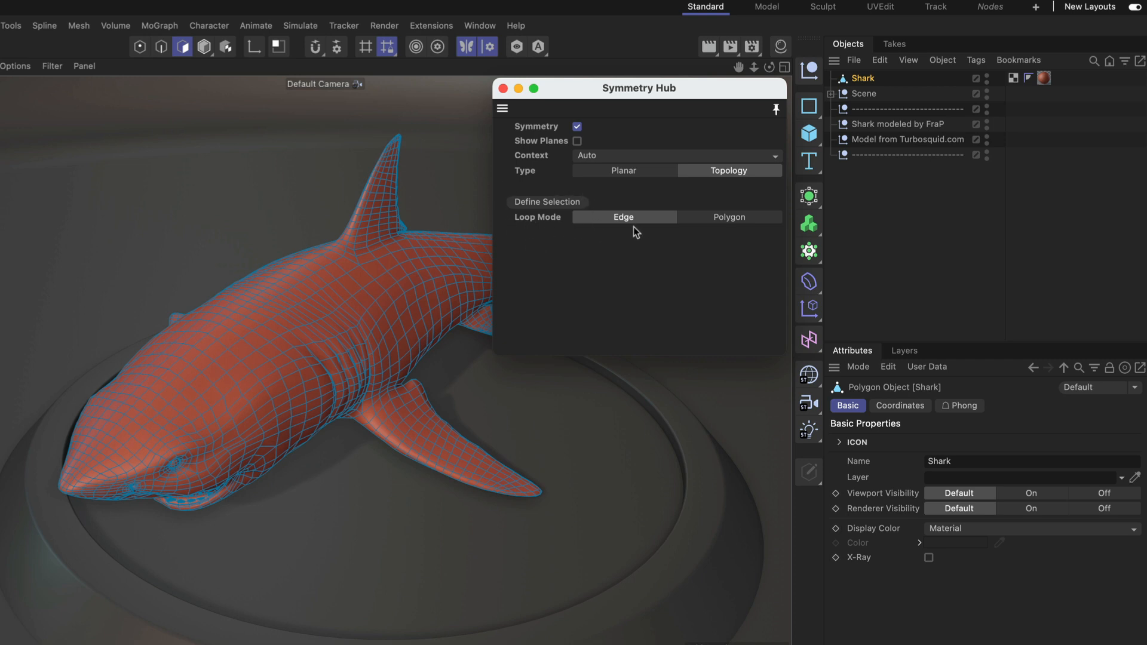
mouse_move(620, 249)
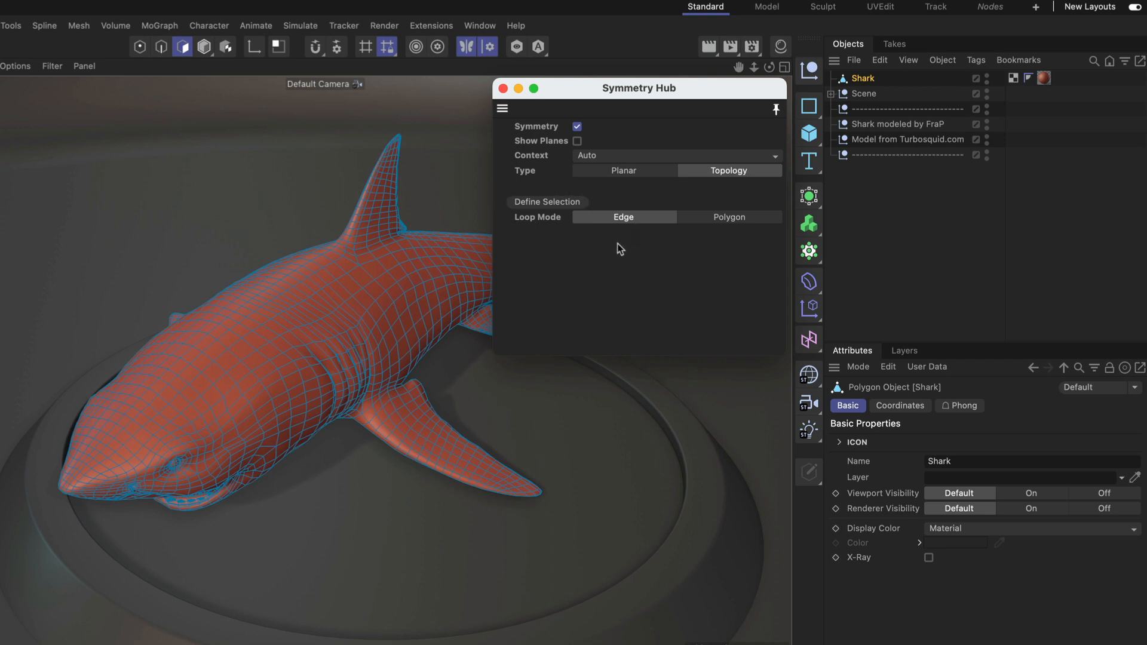
mouse_move(175, 75)
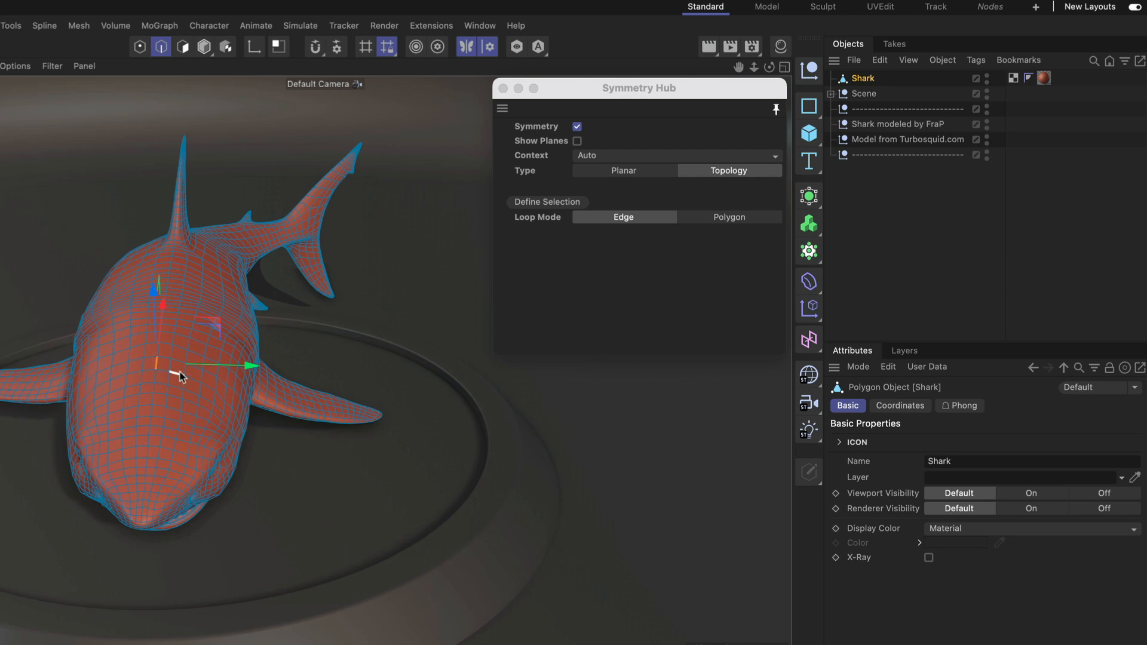
Select the centre edge loop along the shark's spine as the symmetry reference
drag(180, 376, 80, 370)
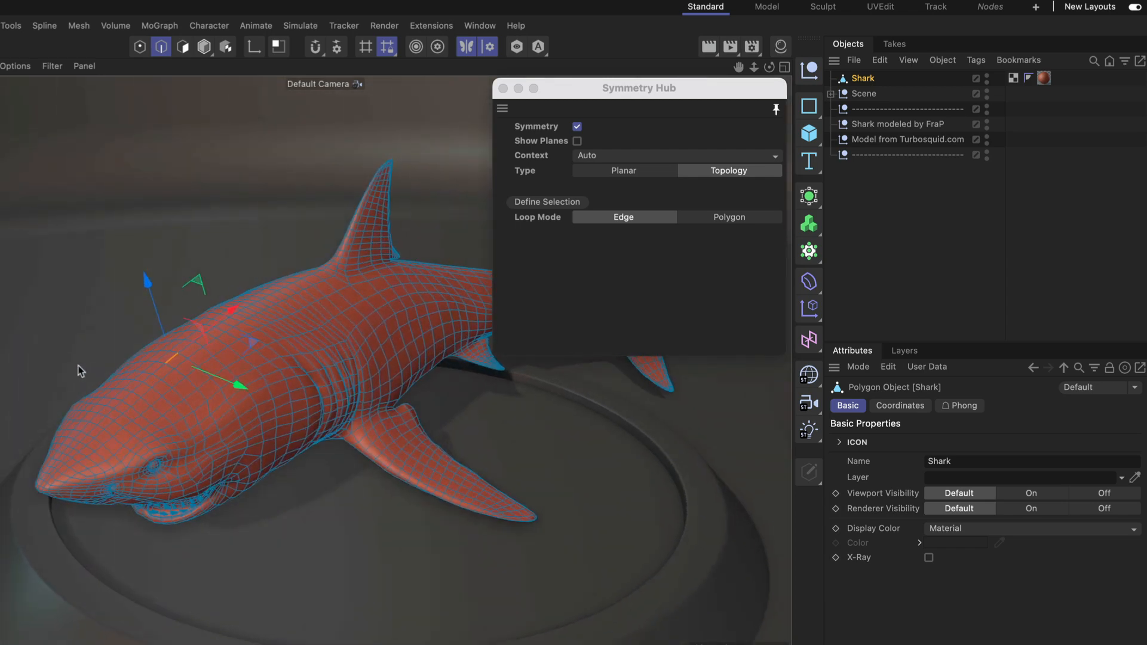
click(387, 375)
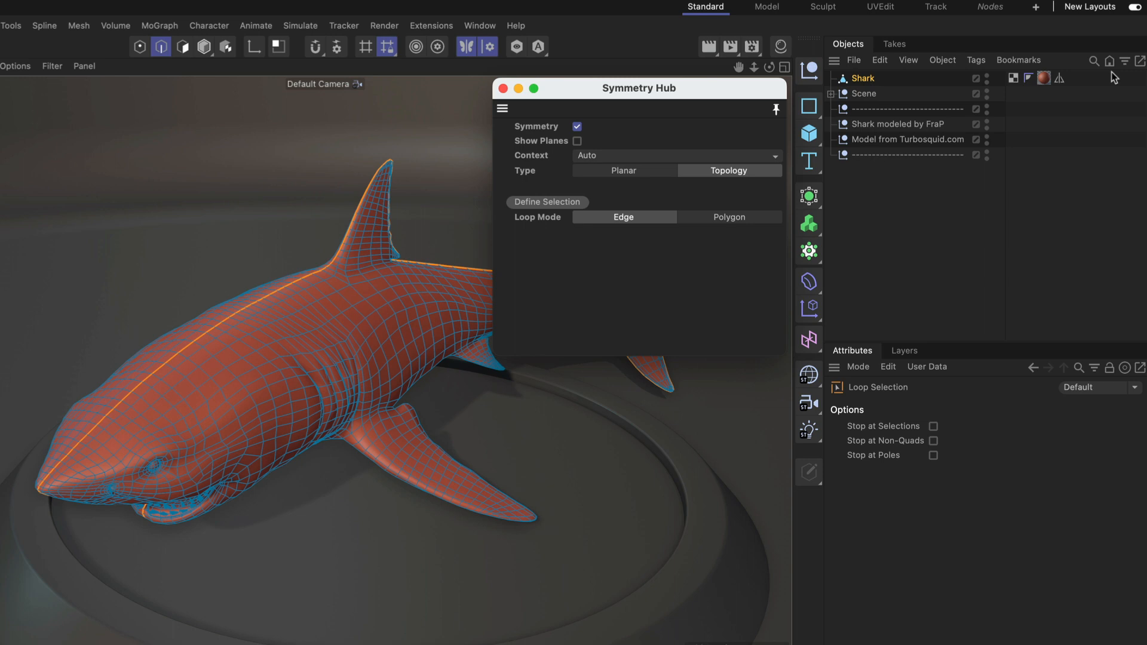
mouse_move(1059, 83)
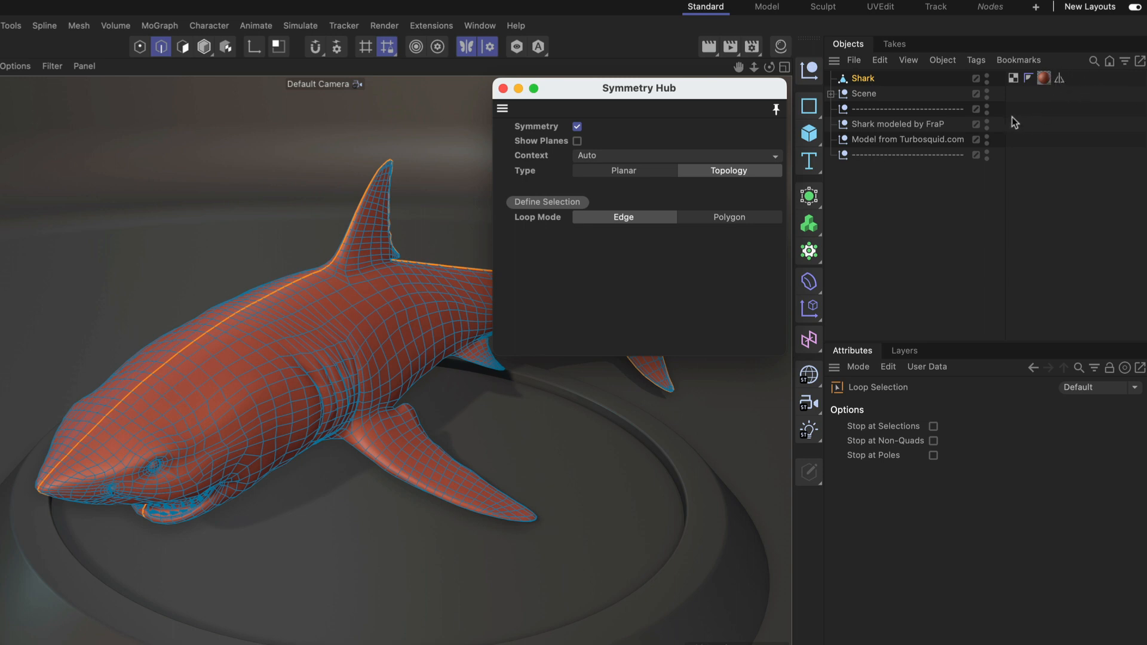
mouse_move(185, 55)
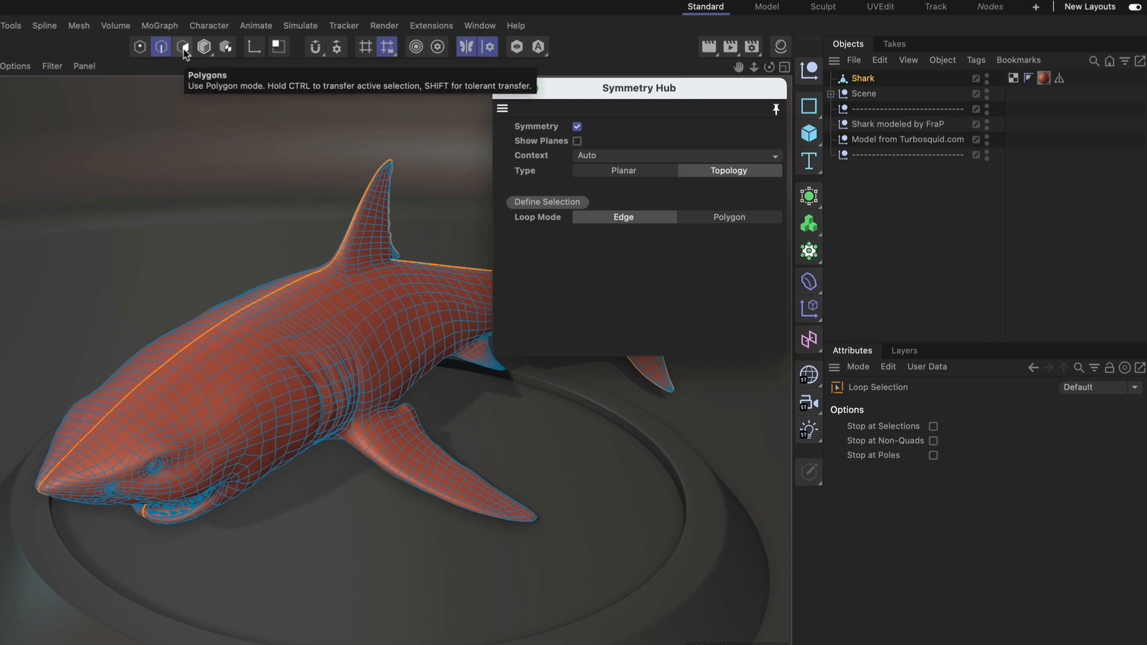
In Polygons mode, select a small head patch and reshape it into a circle with Fit Circle
click(182, 47)
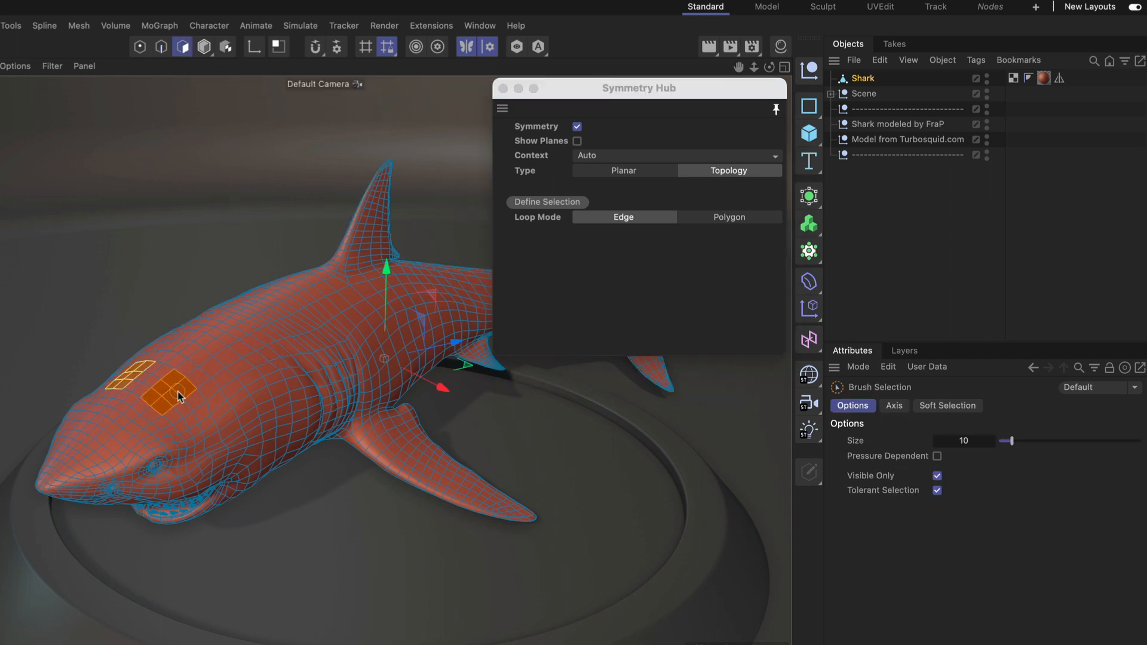
drag(179, 395, 212, 435)
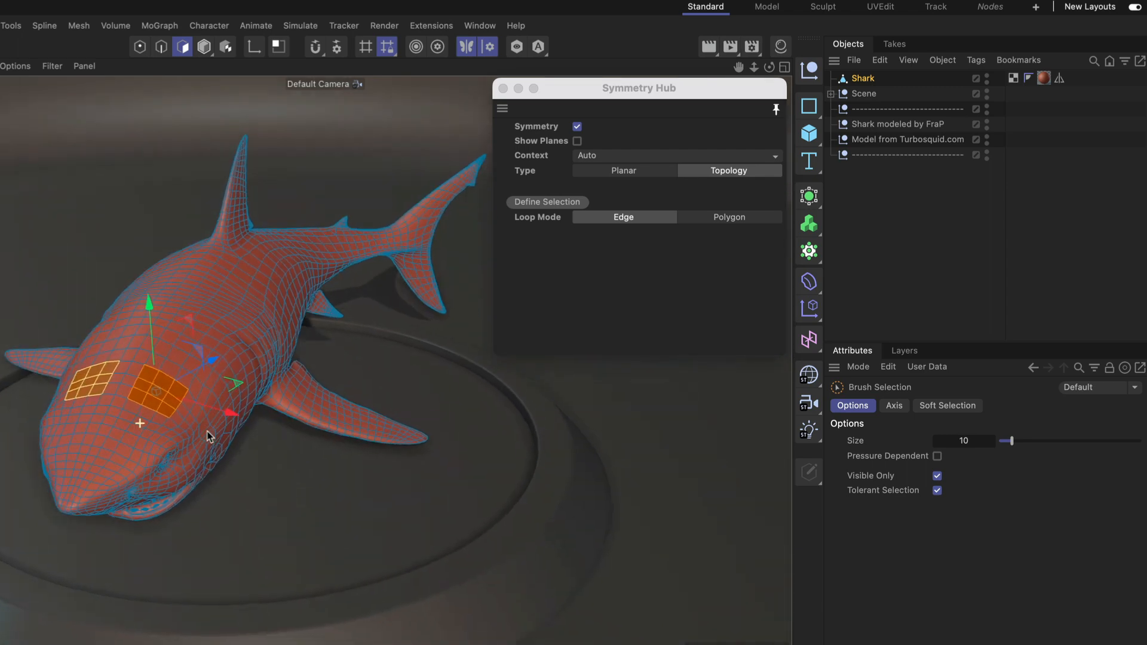
drag(208, 435, 139, 438)
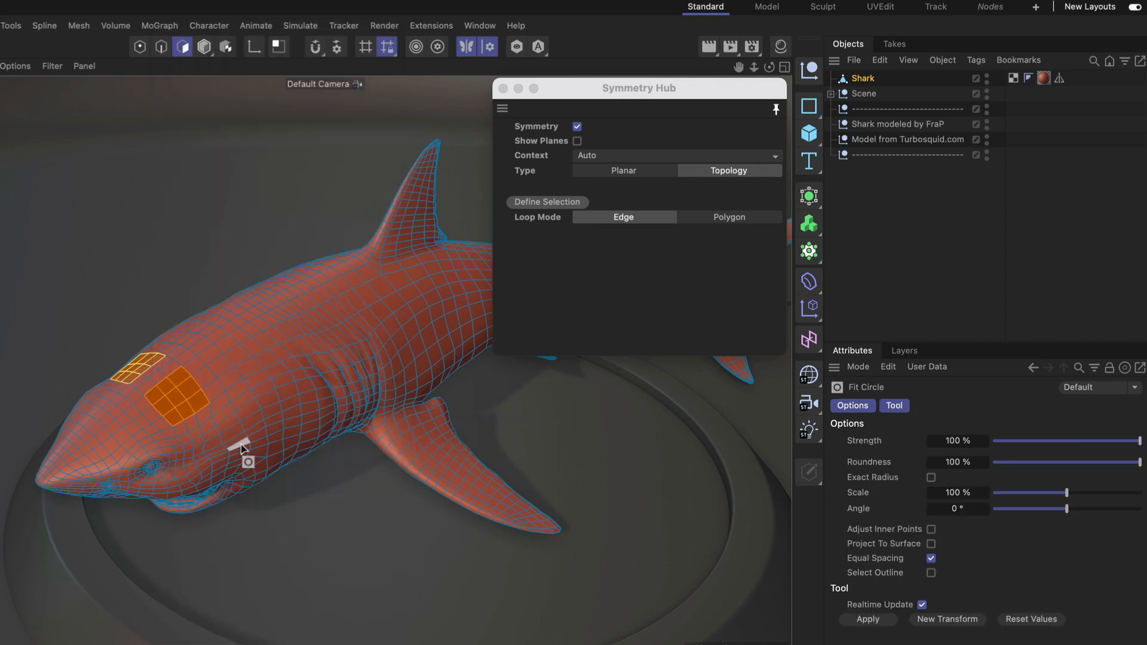
drag(1090, 492, 1061, 492)
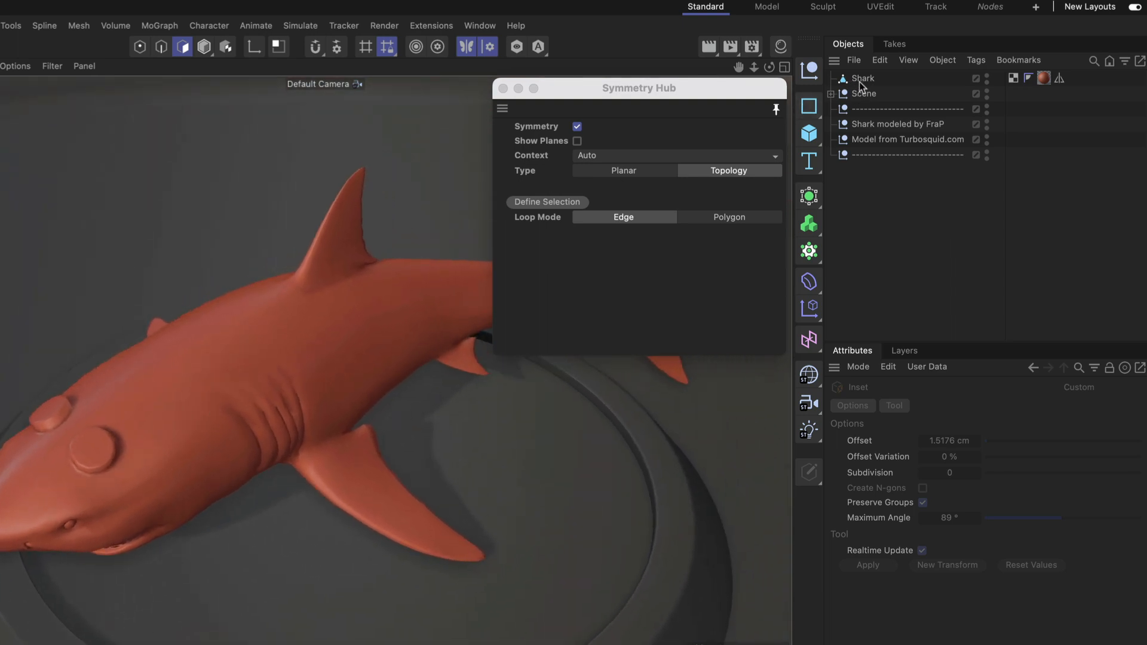
Reselect the Shark mesh and set the symmetry Loop Mode to Polygon
click(862, 79)
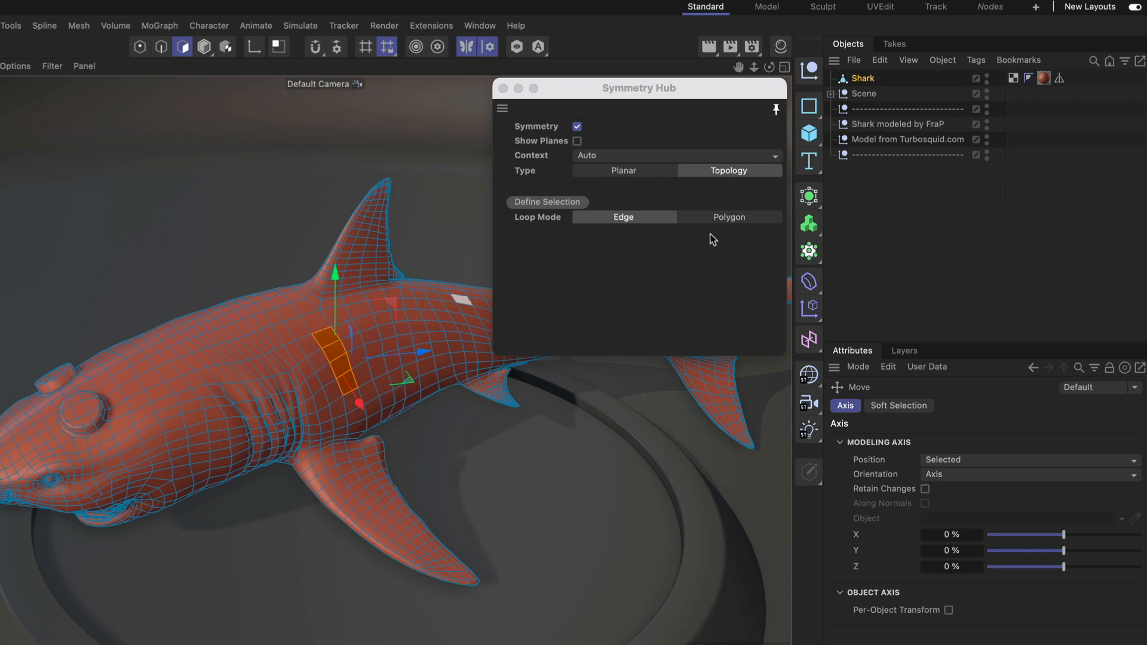
click(729, 216)
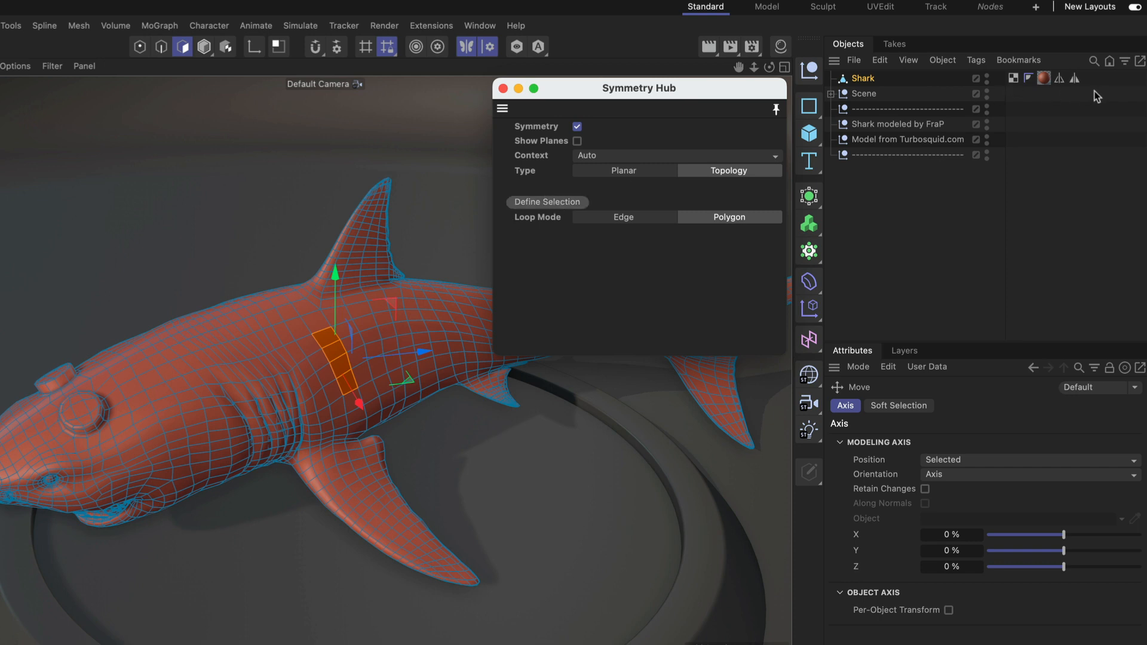
mouse_move(1074, 91)
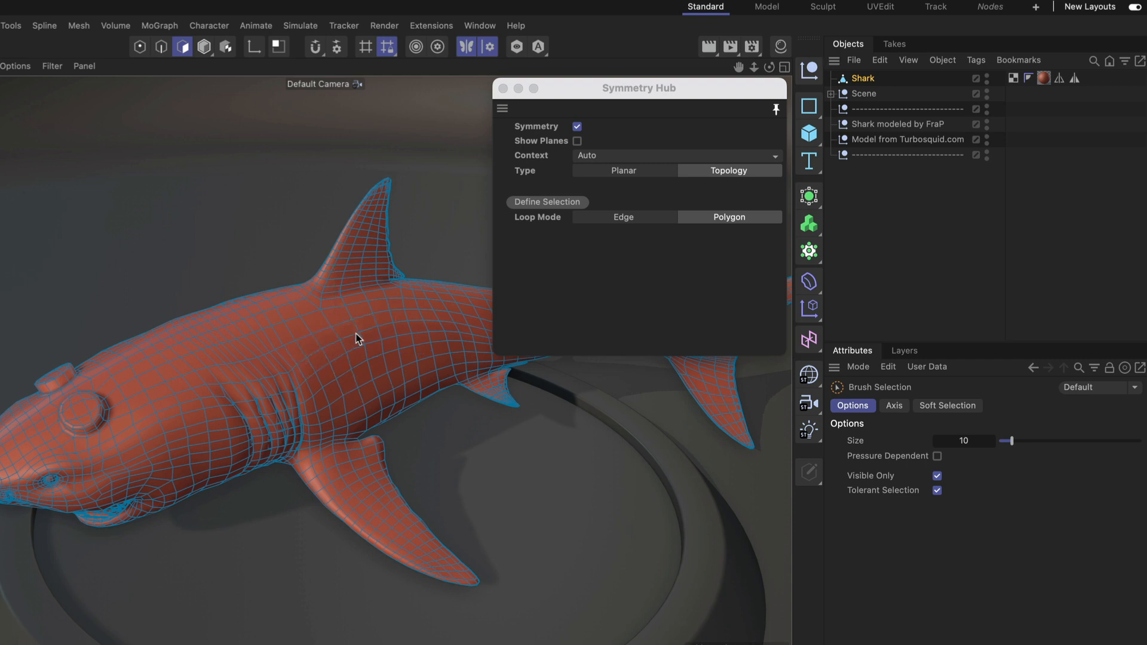
Brush-select a vertical polygon strip on the flank, mirrored by symmetry to the other side
click(378, 368)
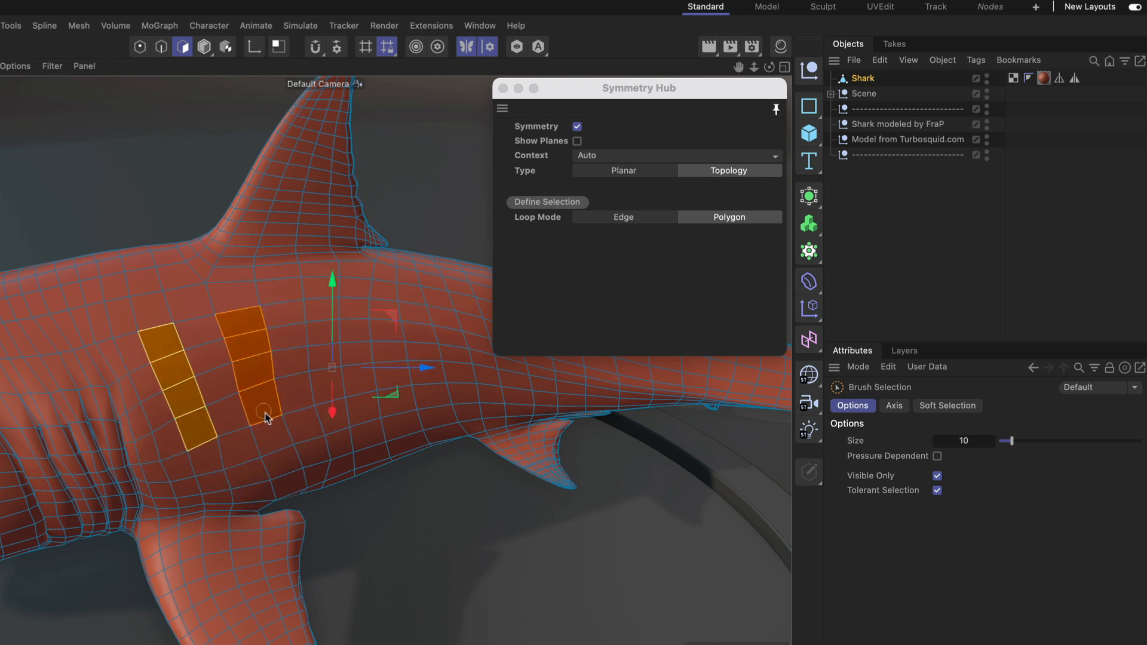
click(268, 439)
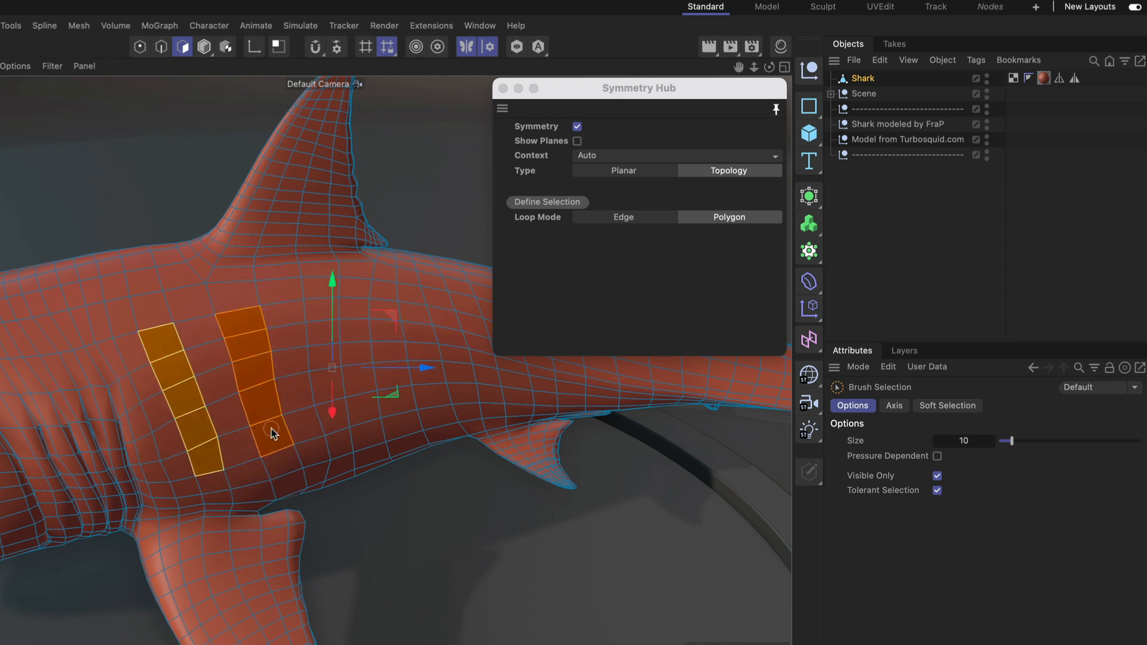